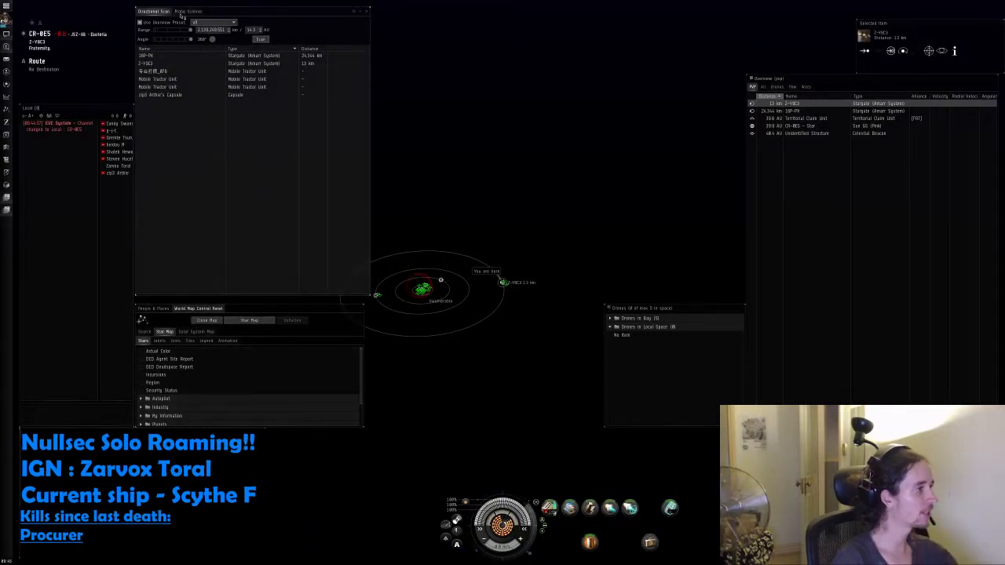
From the probe scanner results, warp to one of the scanned combat sites.
left_click(189, 11)
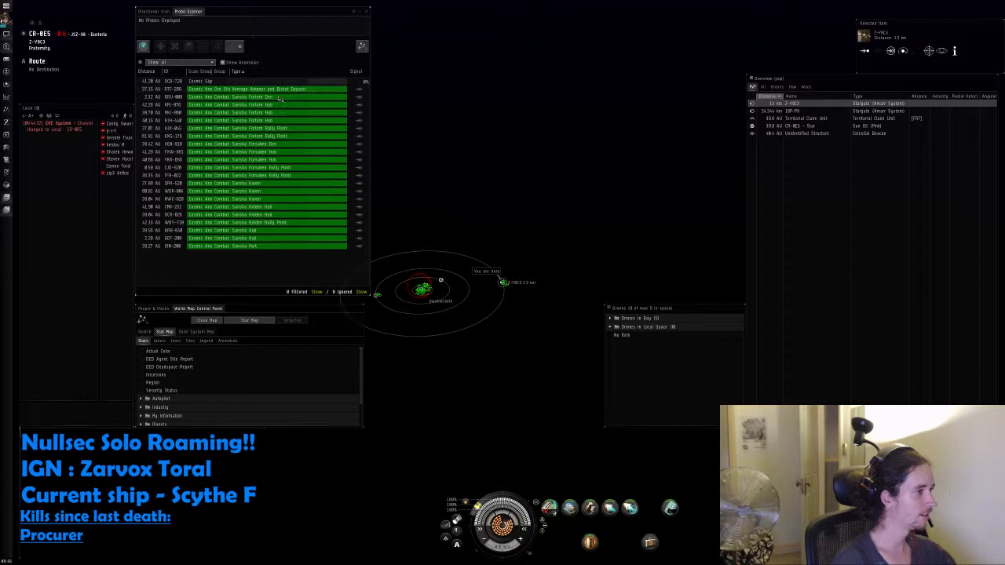
right_click(275, 151)
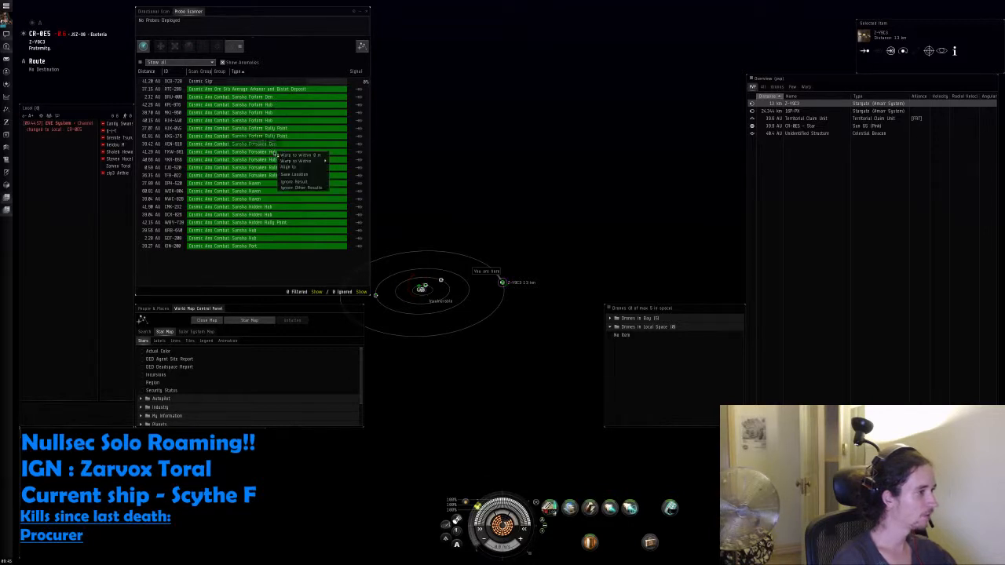
left_click(297, 175)
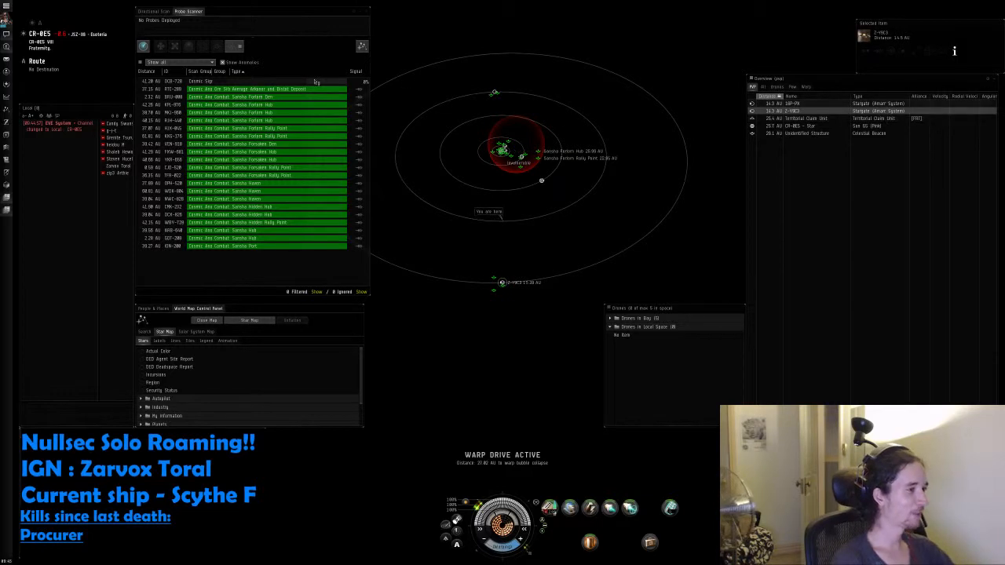
Run directional scans on landing to check for nearby ships around the site.
left_click(154, 11)
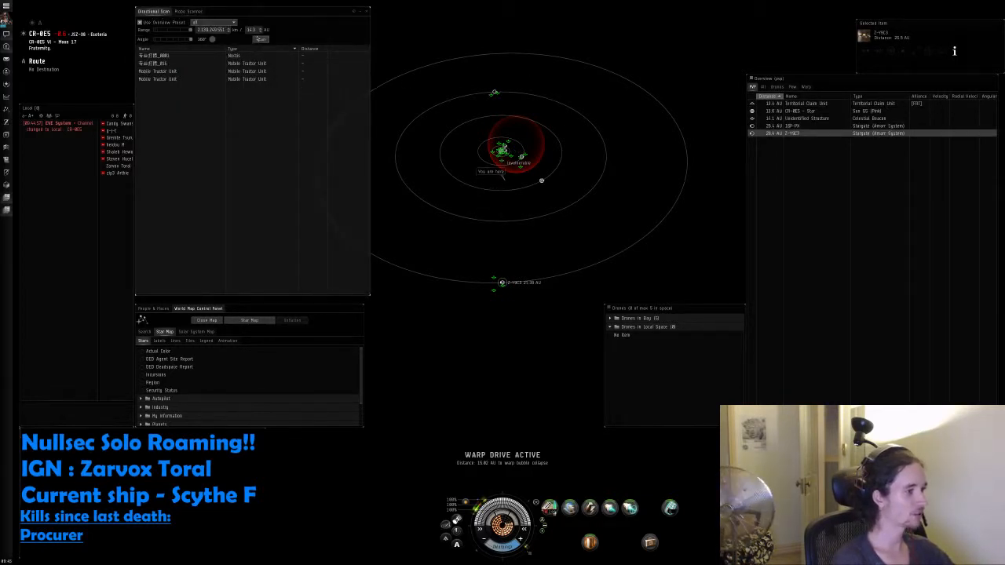
left_click(261, 40)
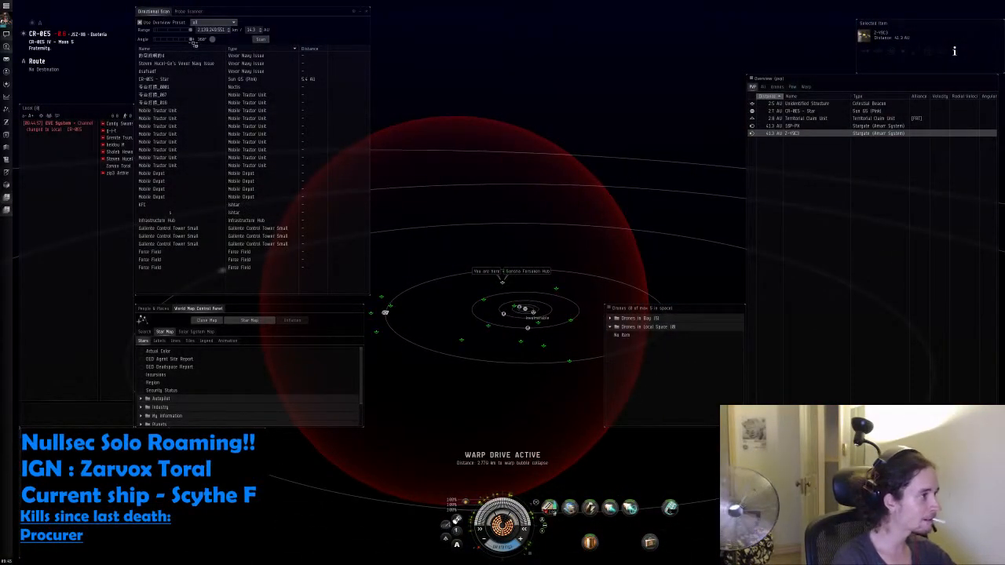
left_click(261, 39)
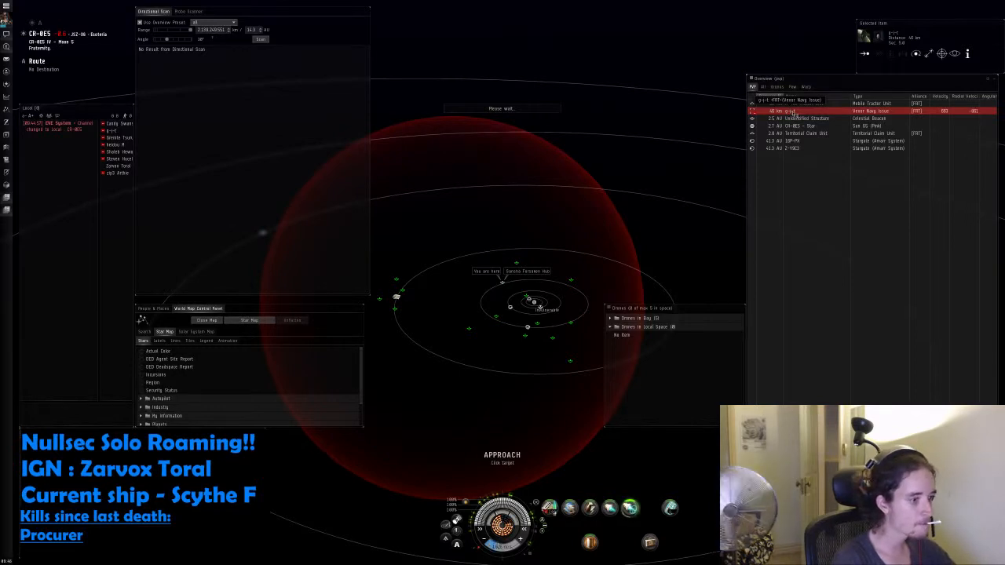
Target the hostile ship, close in on it and bring up its action menu.
left_click(793, 110)
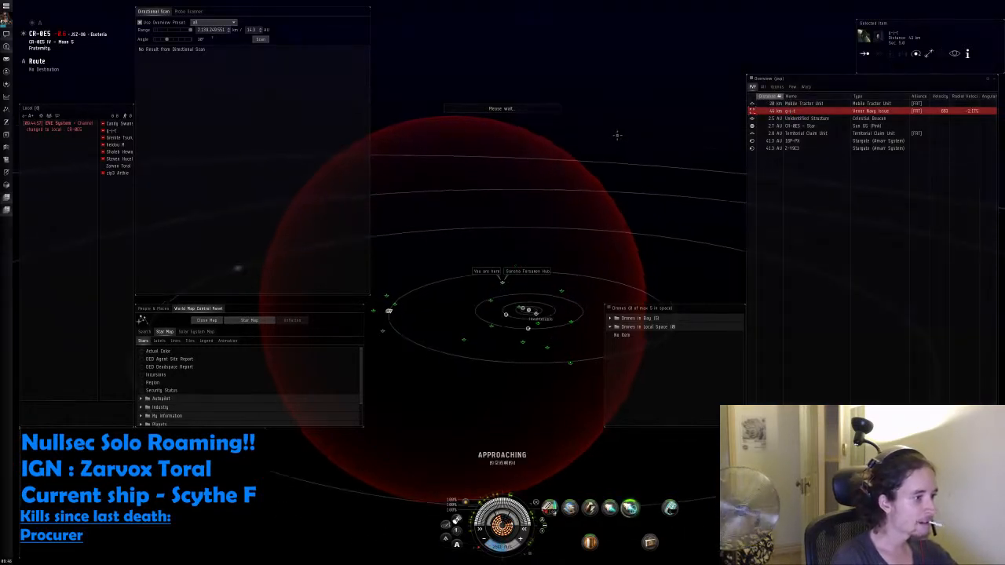
left_click(260, 39)
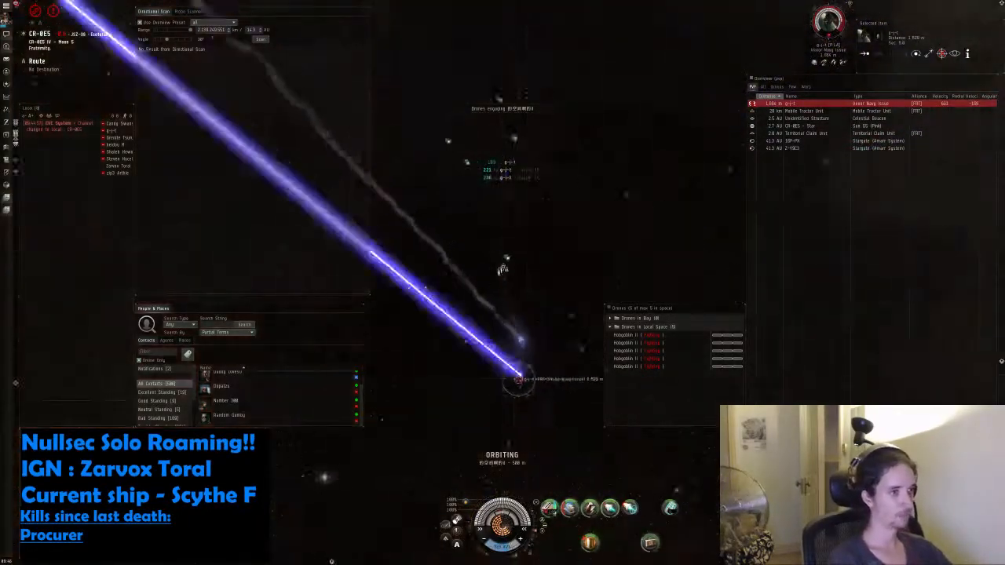
right_click(793, 104)
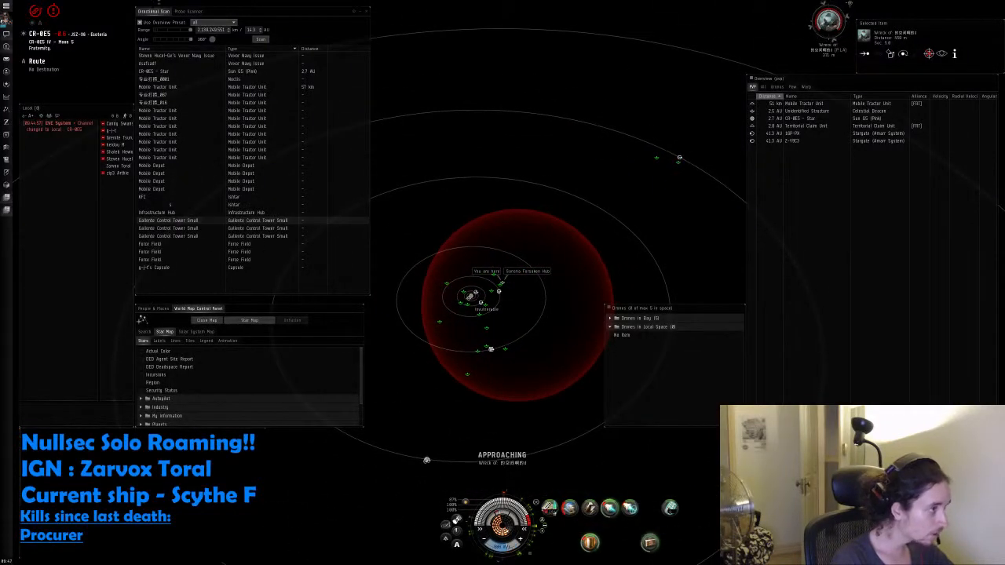
Run three more directional scans, which turn up only a few nearby objects.
left_click(260, 39)
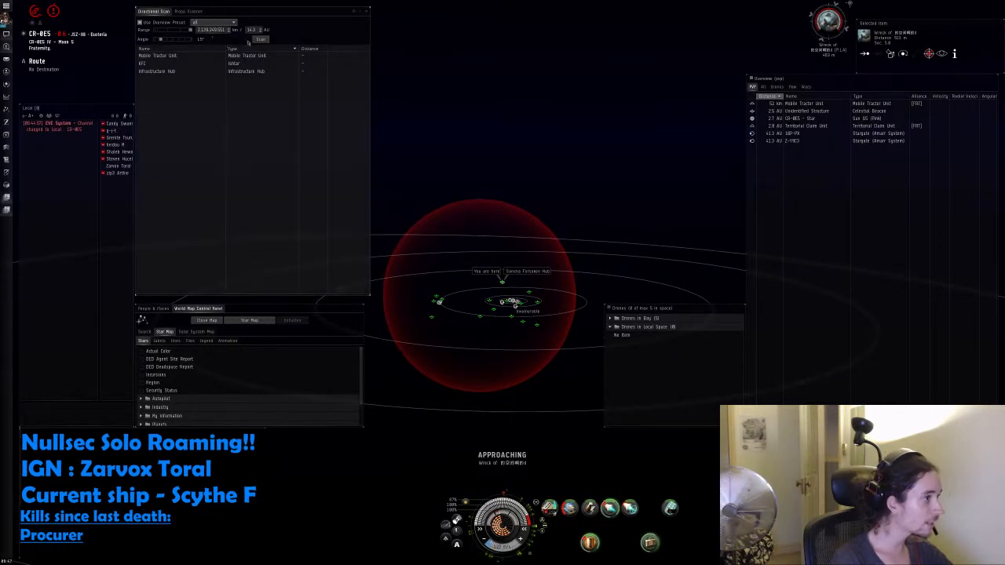
left_click(261, 39)
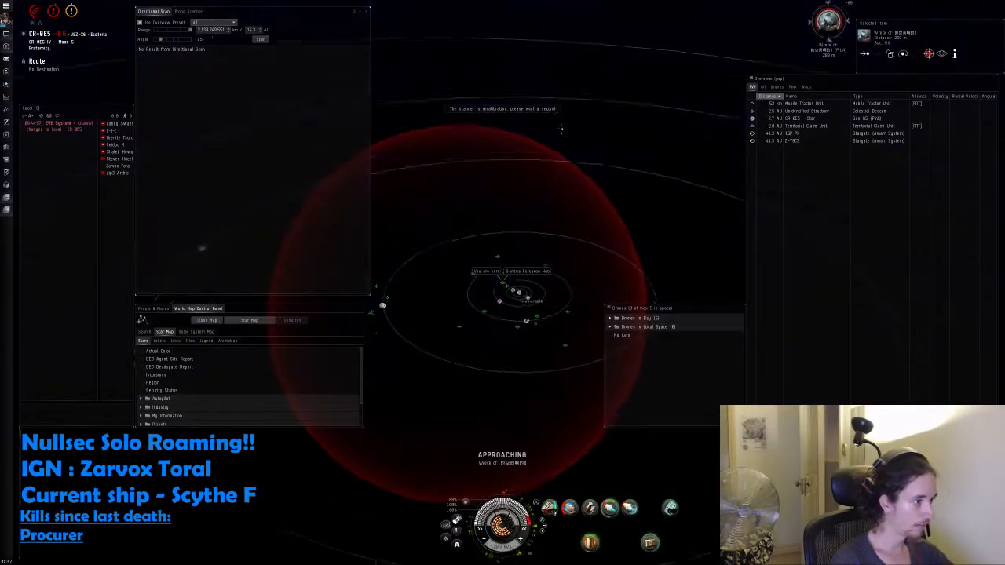
left_click(260, 39)
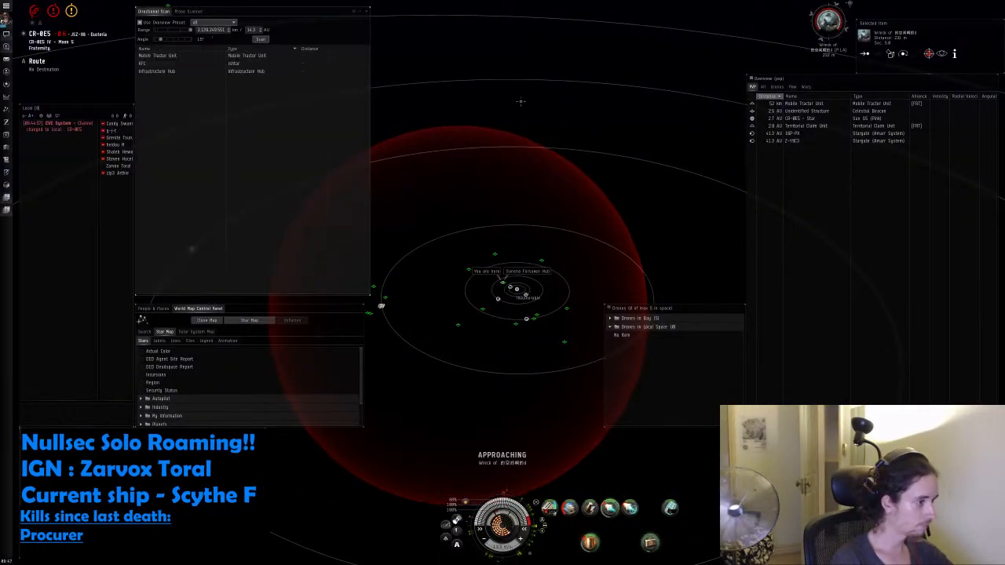